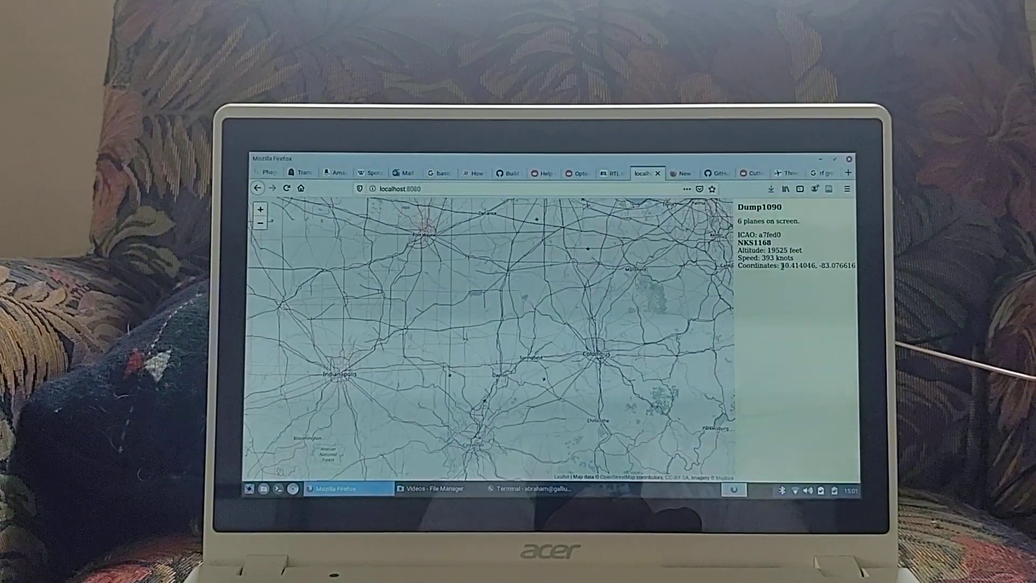
# Step: Search Google for swa1991 in a new tab, finding Southwest WN 1991 Boston–Chicago Midway
pyautogui.click(527, 488)
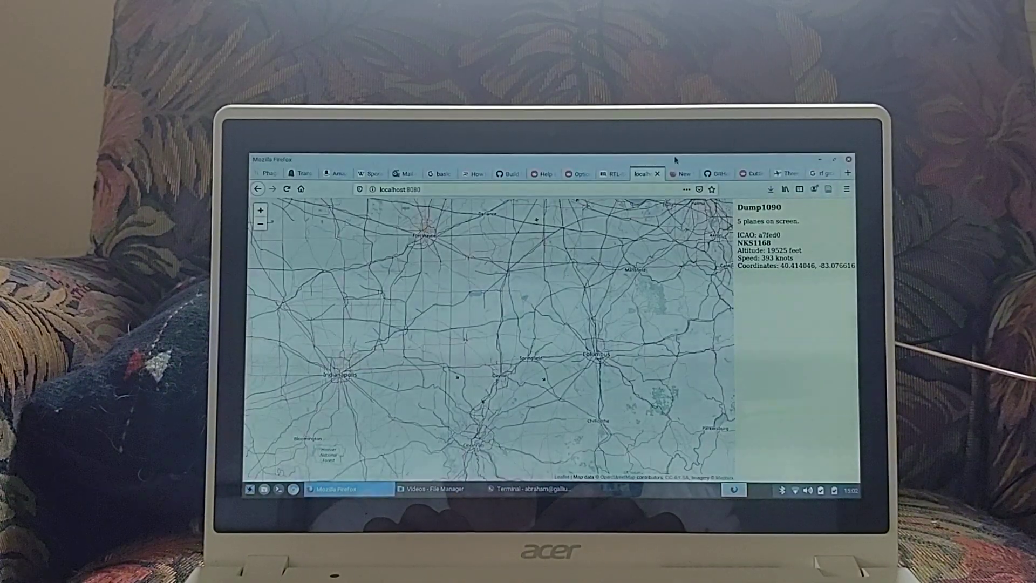
pyautogui.click(680, 173)
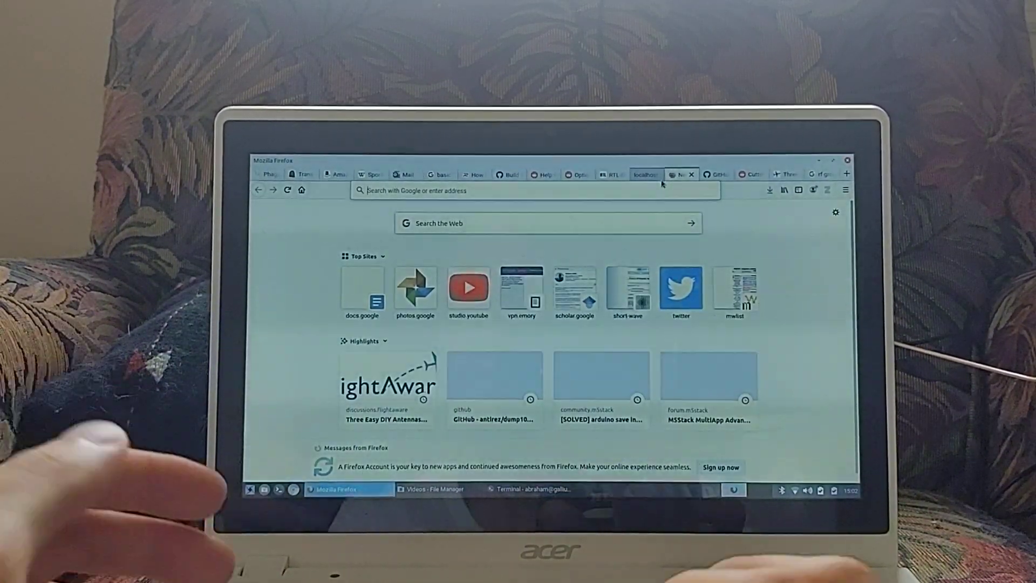
pyautogui.write('pkg-config --libs librtlsdr')
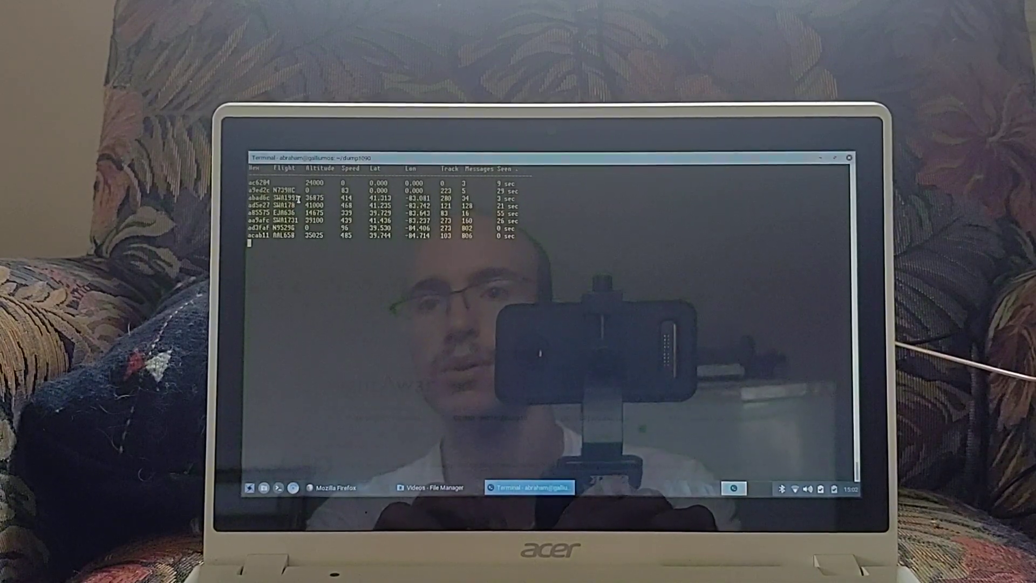
pyautogui.click(320, 488)
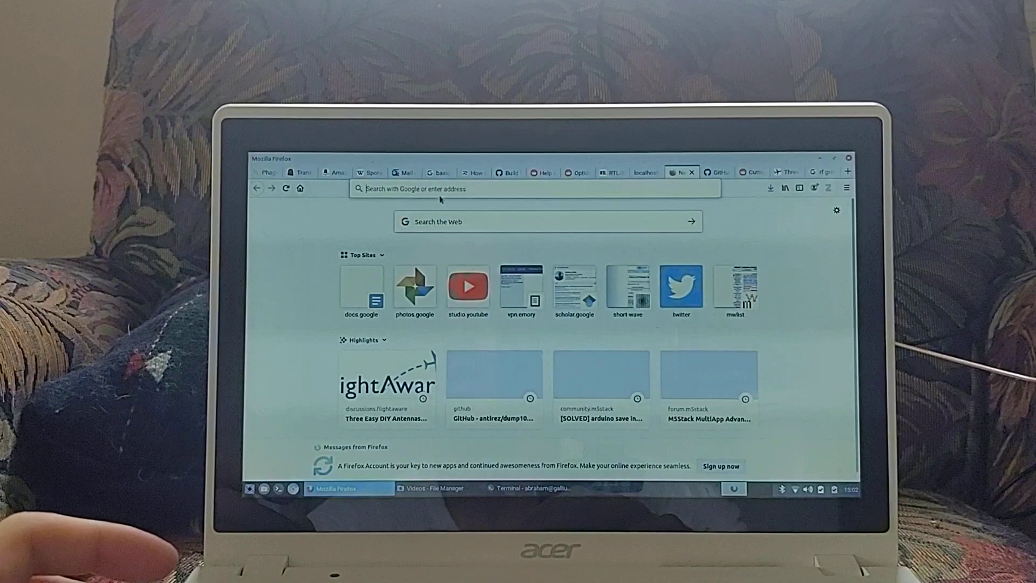
pyautogui.write('pkg-config --libs librtlsdr')
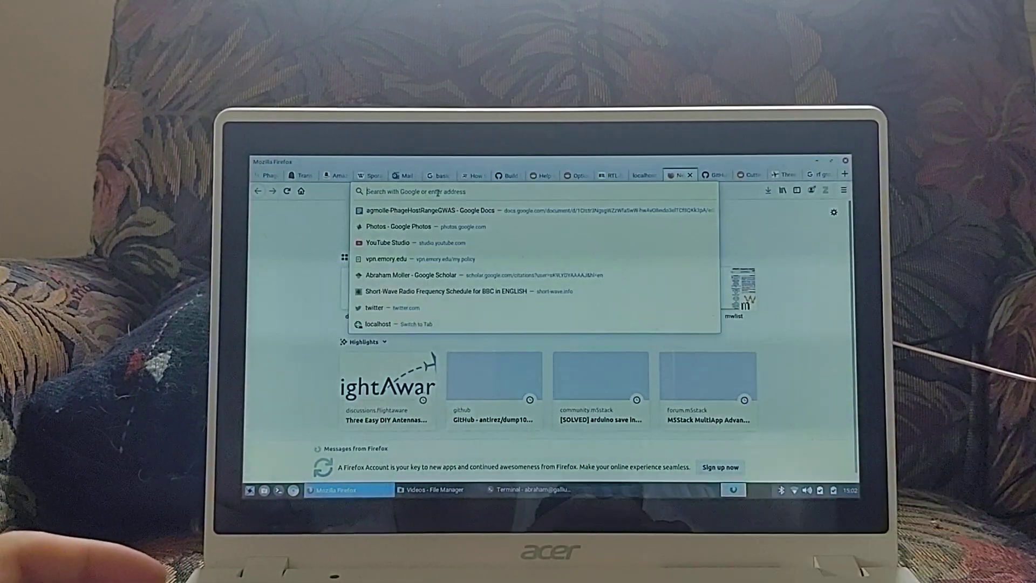
pyautogui.write('studio.youtube.com/')
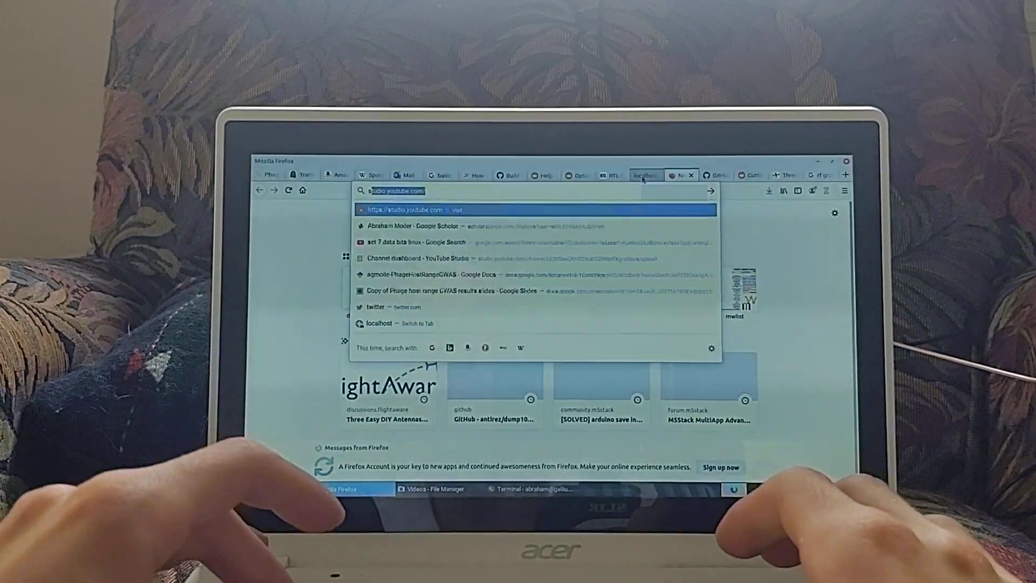
pyautogui.write('swa1991')
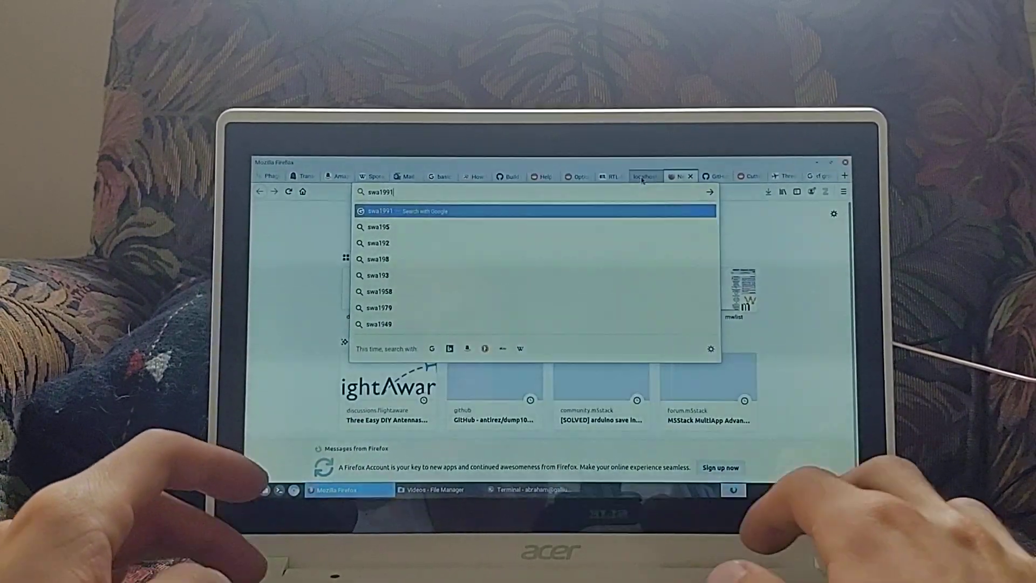
pyautogui.press('Return')
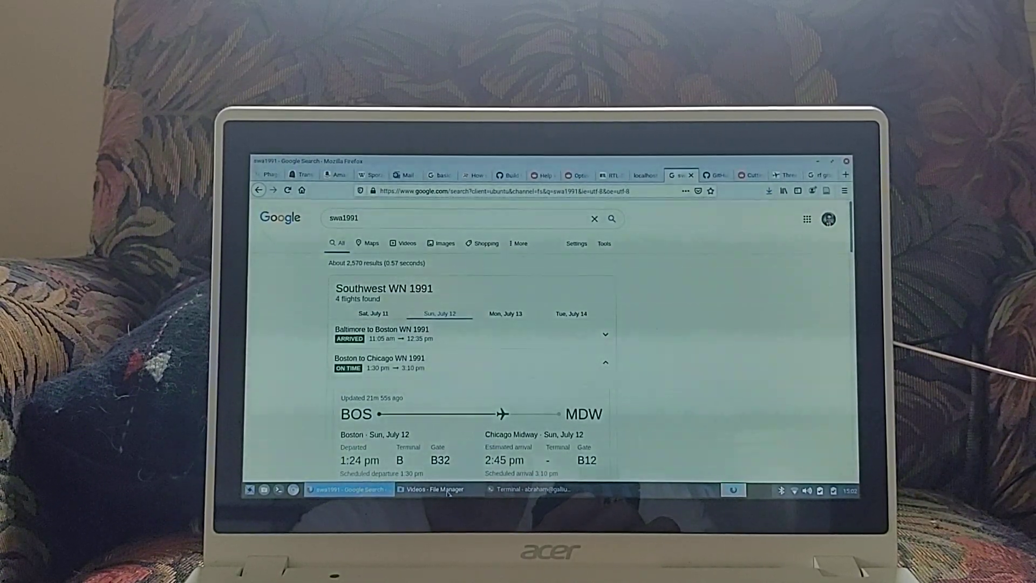
# Step: Check Terminal and File Manager, then return to the localhost:8080 map showing NKS1168
pyautogui.click(521, 489)
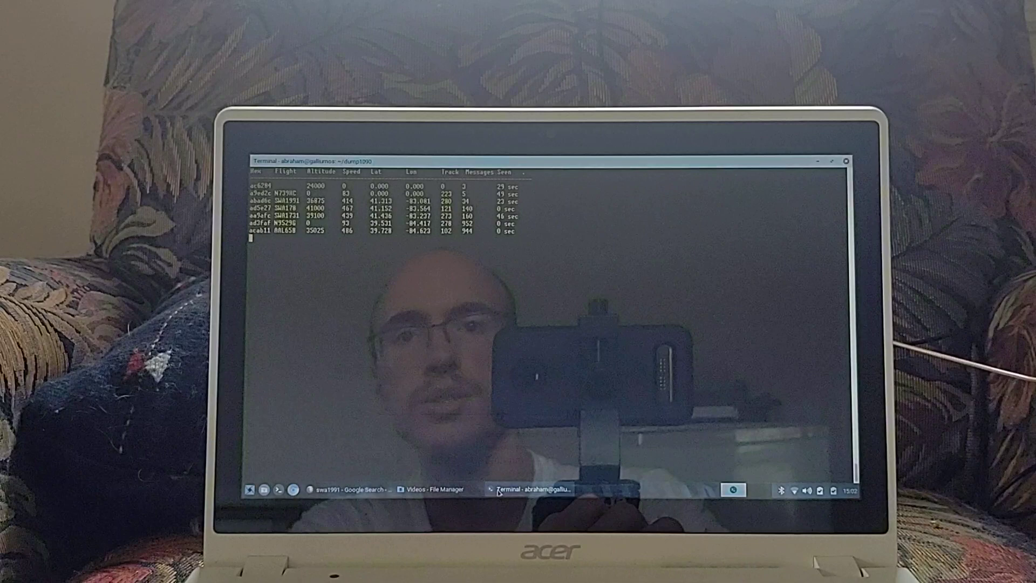
pyautogui.click(413, 489)
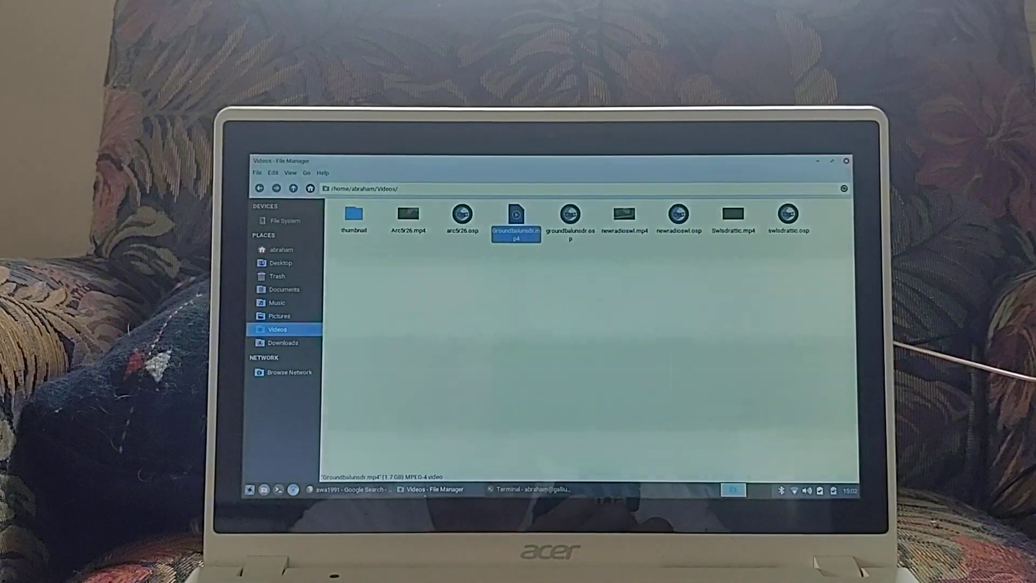
pyautogui.click(347, 488)
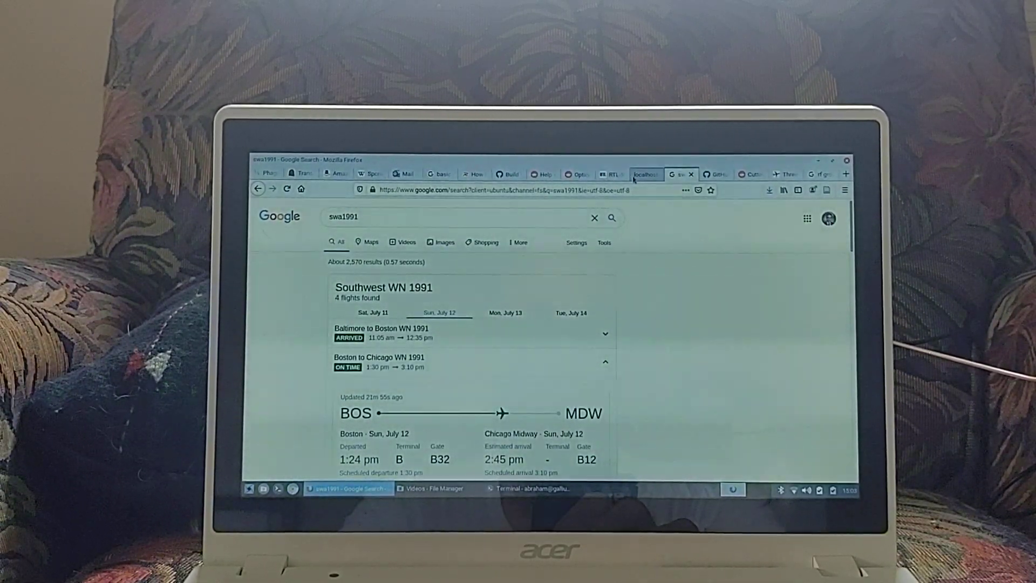
pyautogui.click(645, 174)
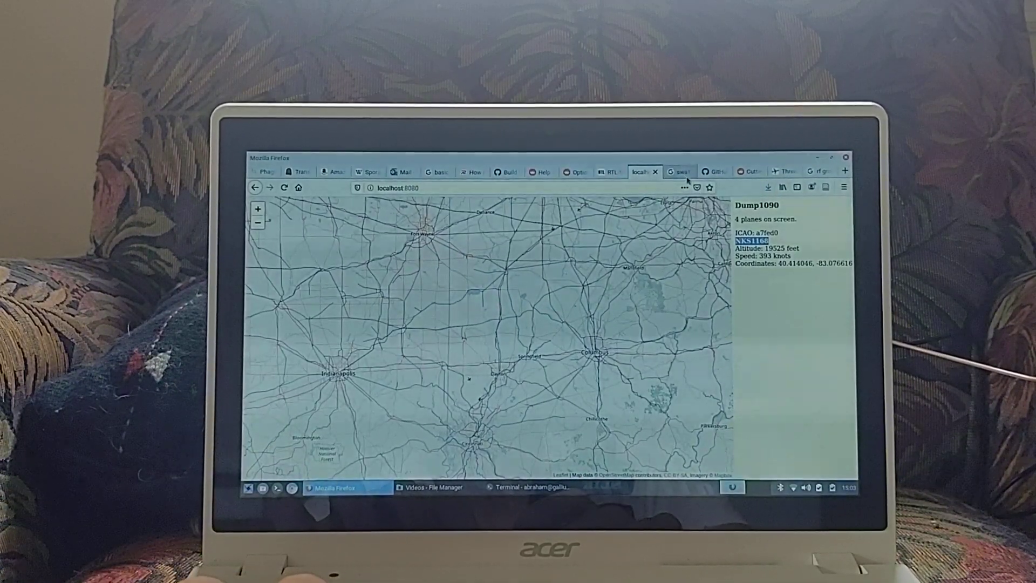
# Step: Search NKS1168 (Spirit NK 1168, Las Vegas–Cleveland) and switch back to the map tab
pyautogui.click(677, 172)
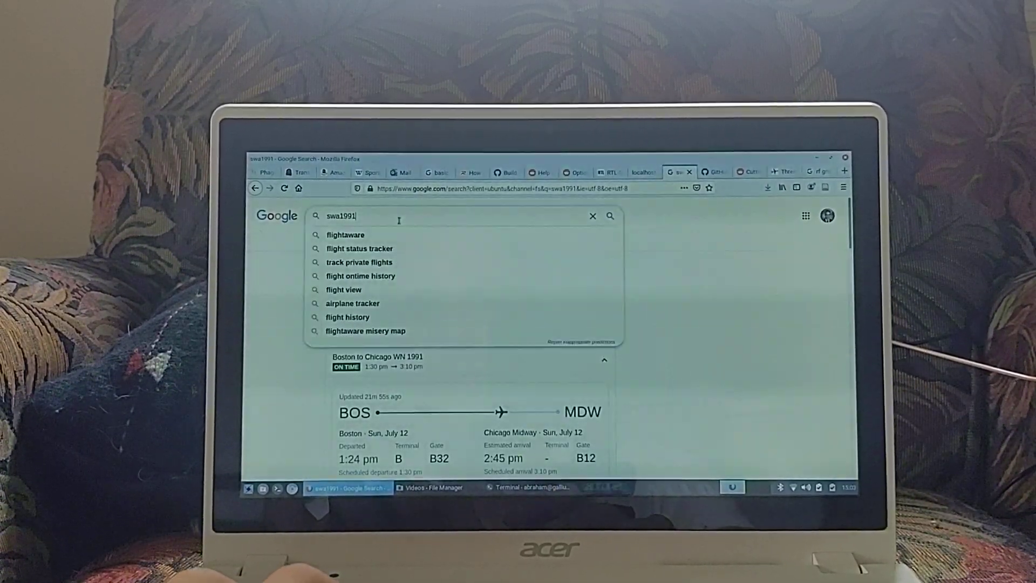
pyautogui.write('NKS1168')
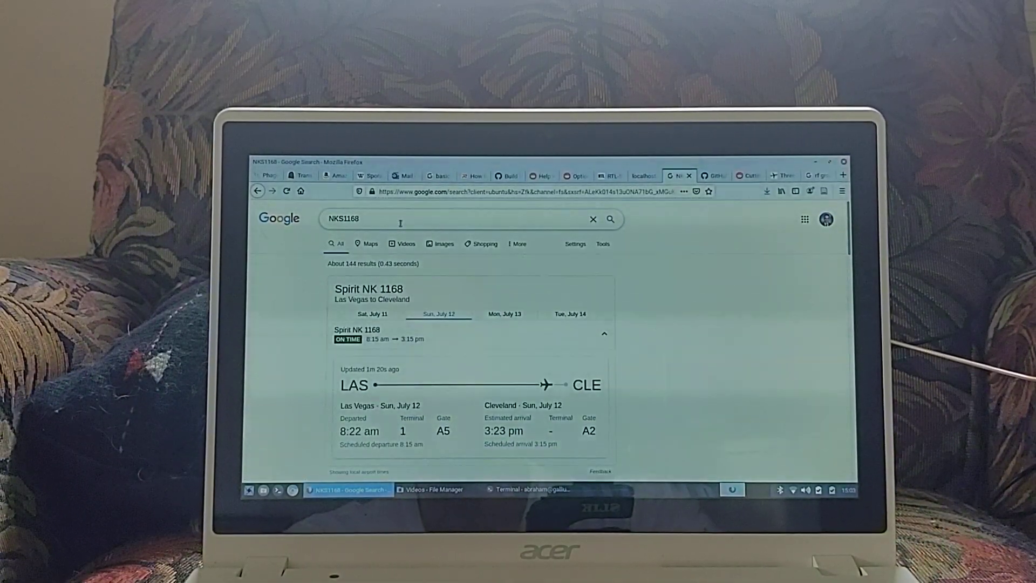
pyautogui.moveTo(667, 225)
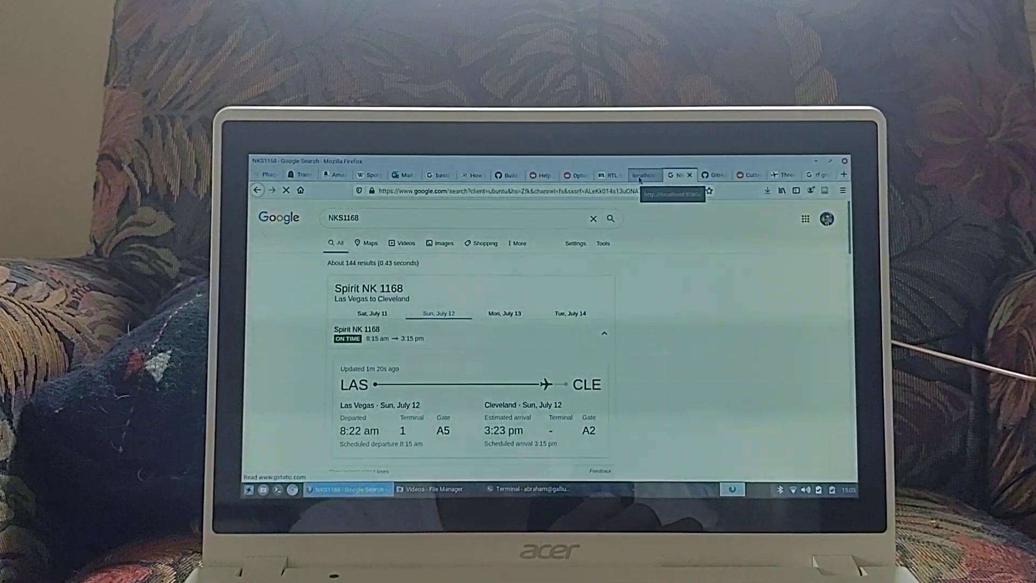
pyautogui.click(642, 175)
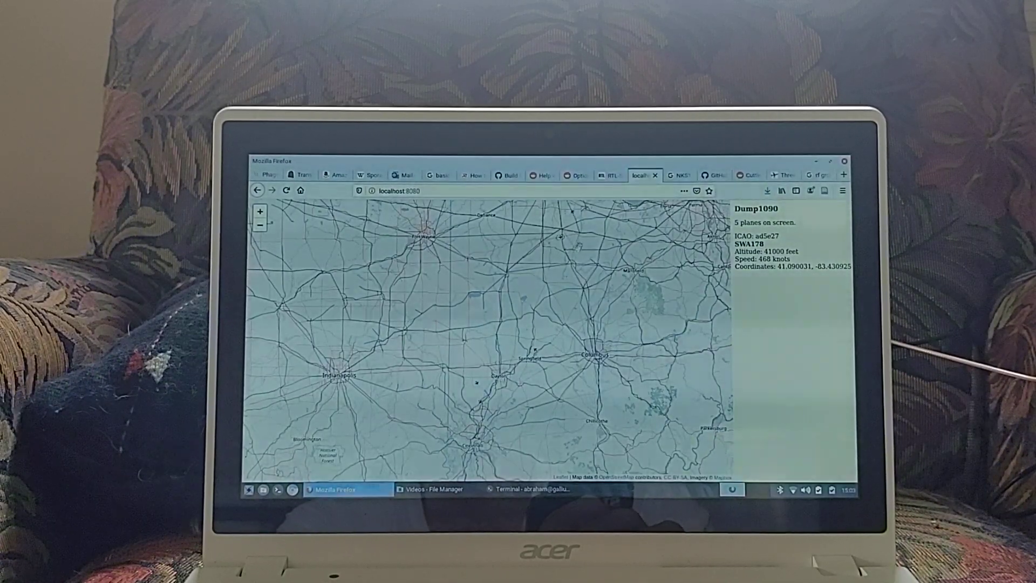
# Step: Search swa178 (Southwest WN 178, Atlanta–Chicago Midway) and switch back to the map tab
pyautogui.click(677, 176)
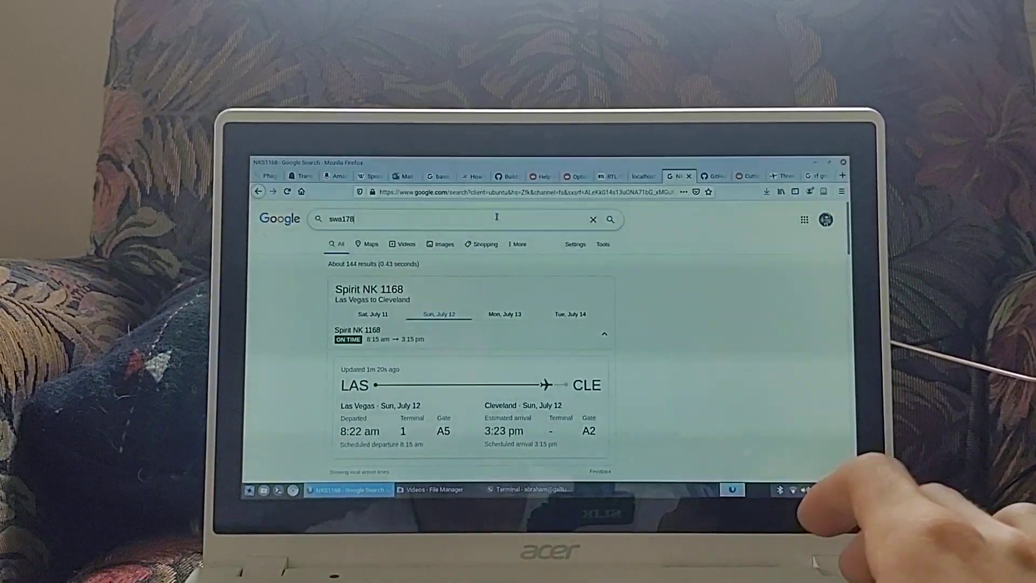
pyautogui.press('Return')
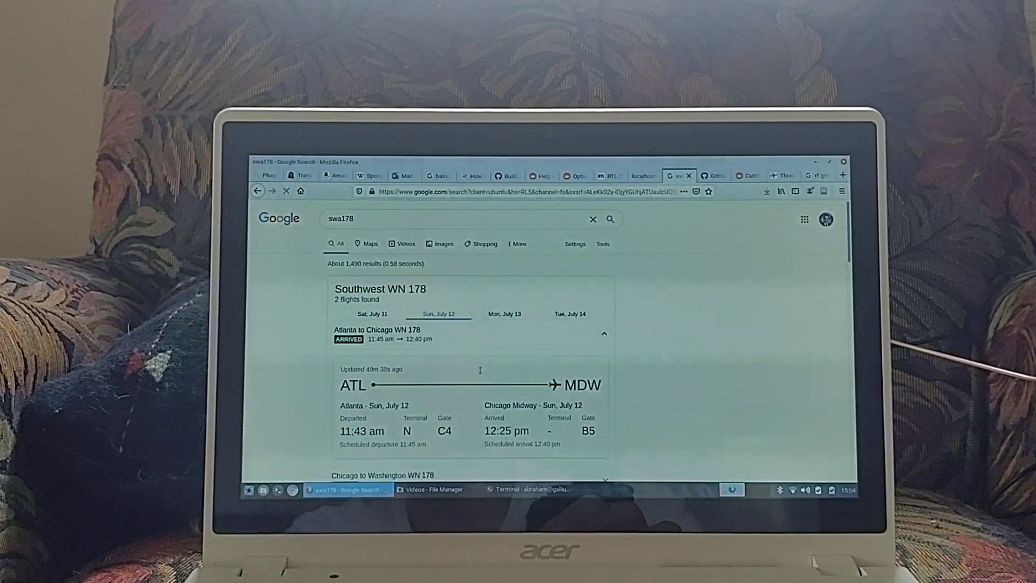
pyautogui.moveTo(545, 383)
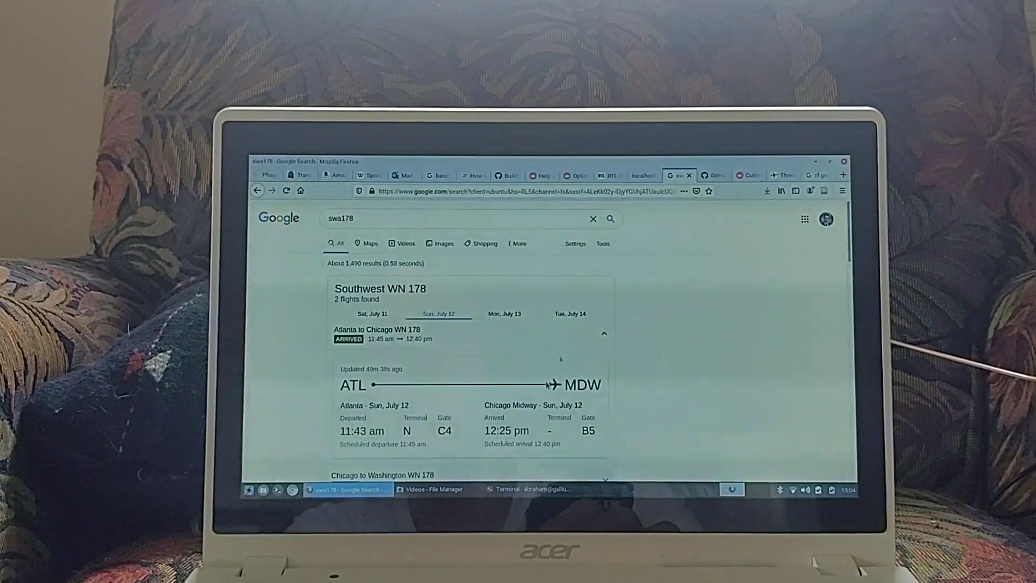
pyautogui.click(640, 175)
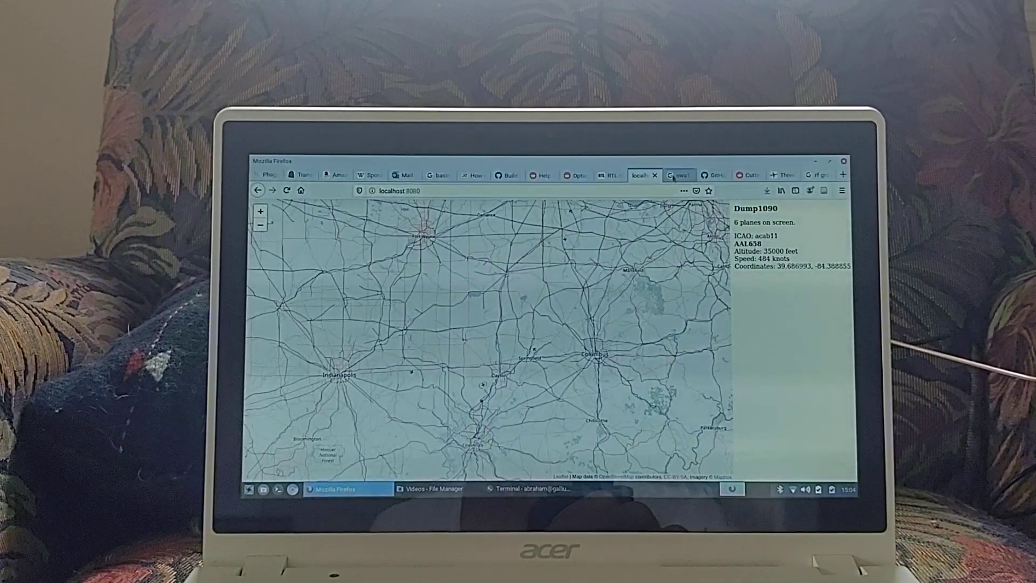
# Step: Search aal658 (American AA 658, Los Angeles–Philadelphia) and switch back to the map tab
pyautogui.click(677, 175)
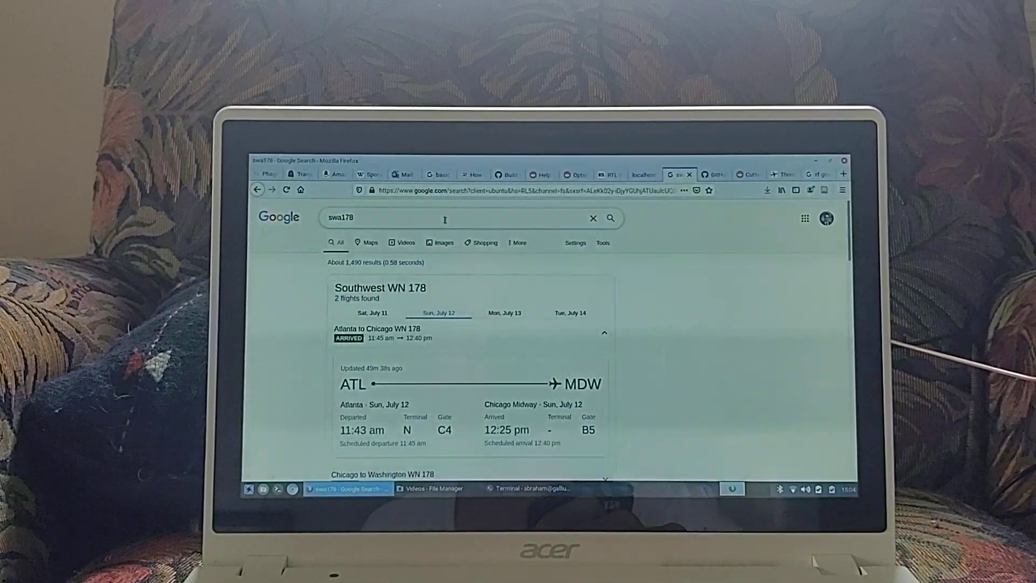
pyautogui.write('aal')
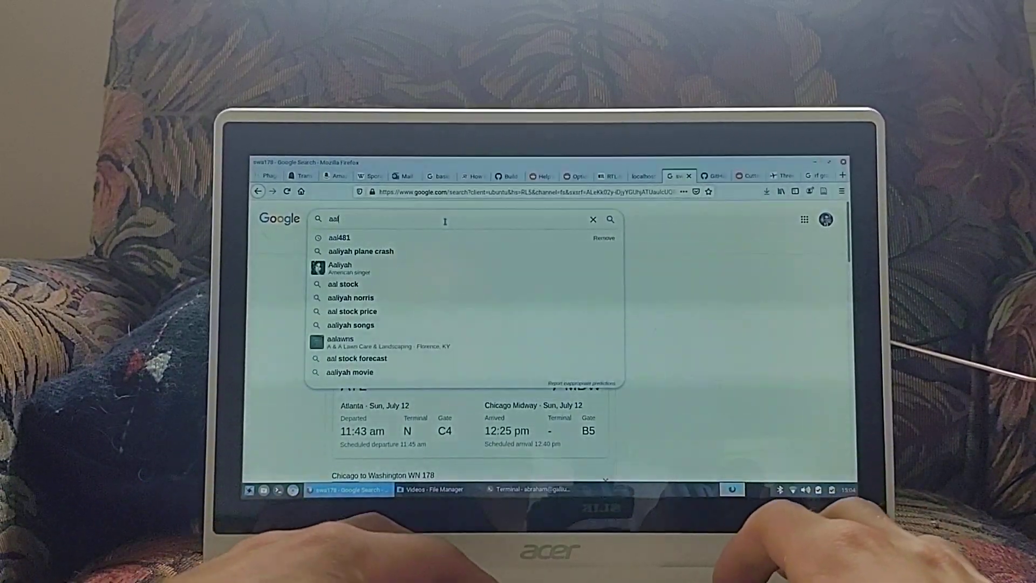
pyautogui.press('Return')
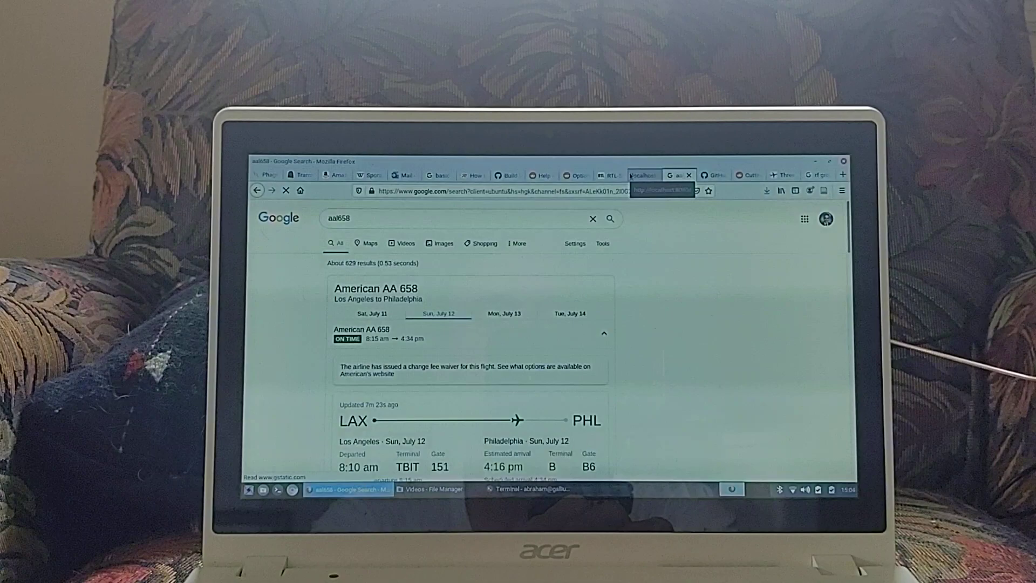
pyautogui.click(643, 174)
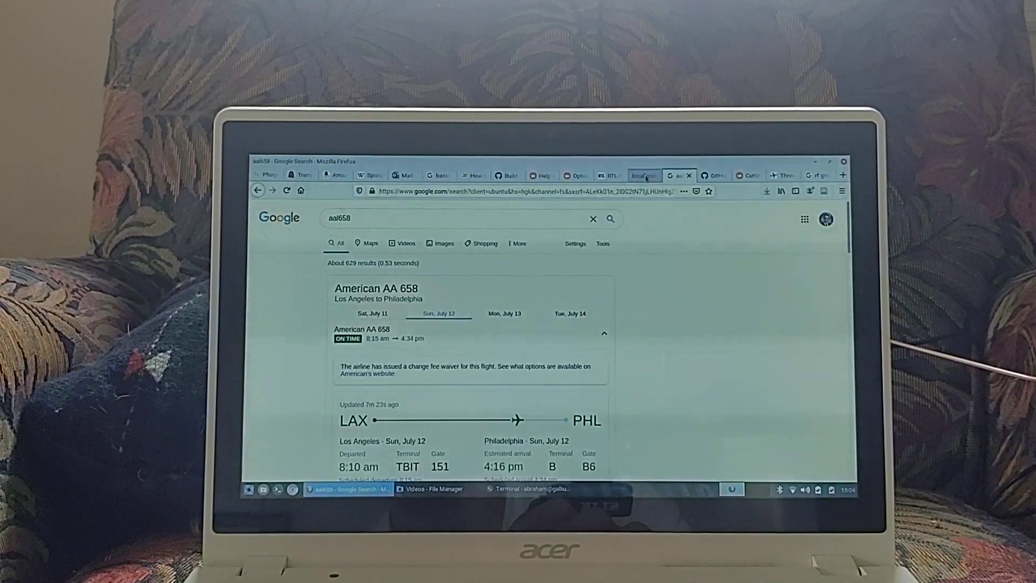
pyautogui.click(641, 176)
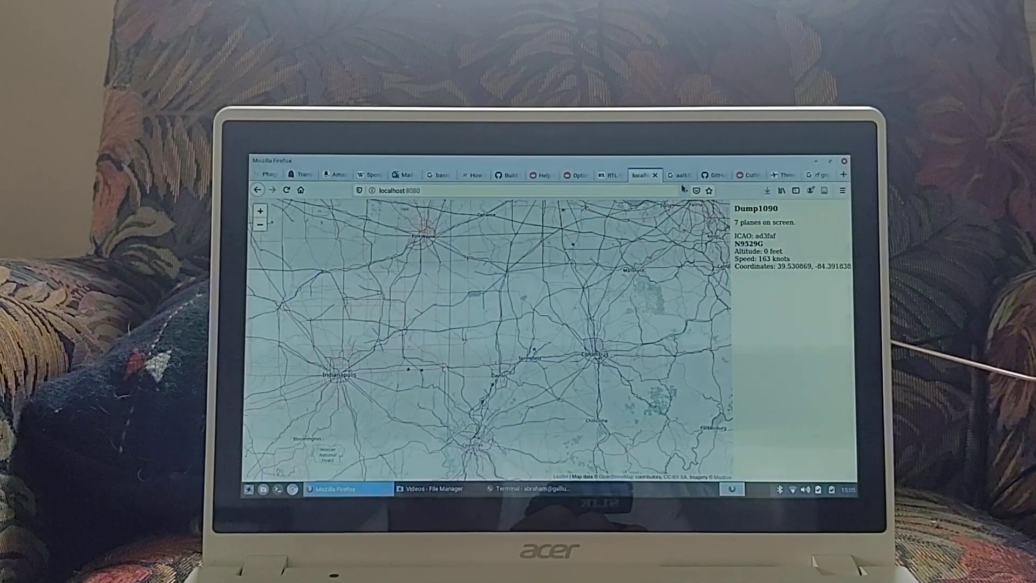
# Step: Search n9529g (1988 Cessna 208B, Start Skydiving) and switch back to the map tab
pyautogui.click(679, 175)
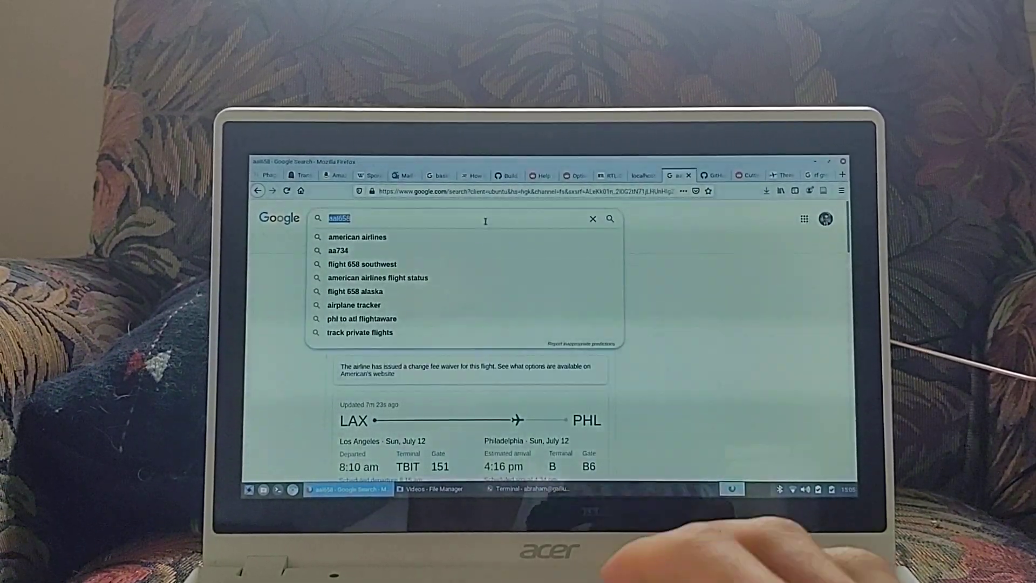
pyautogui.write('n9529g')
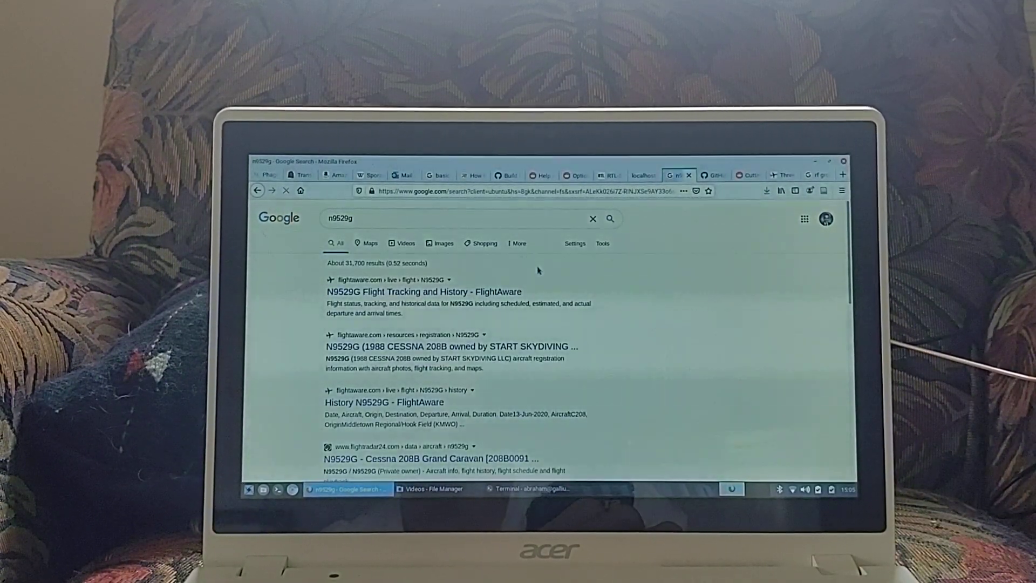
pyautogui.moveTo(574, 244)
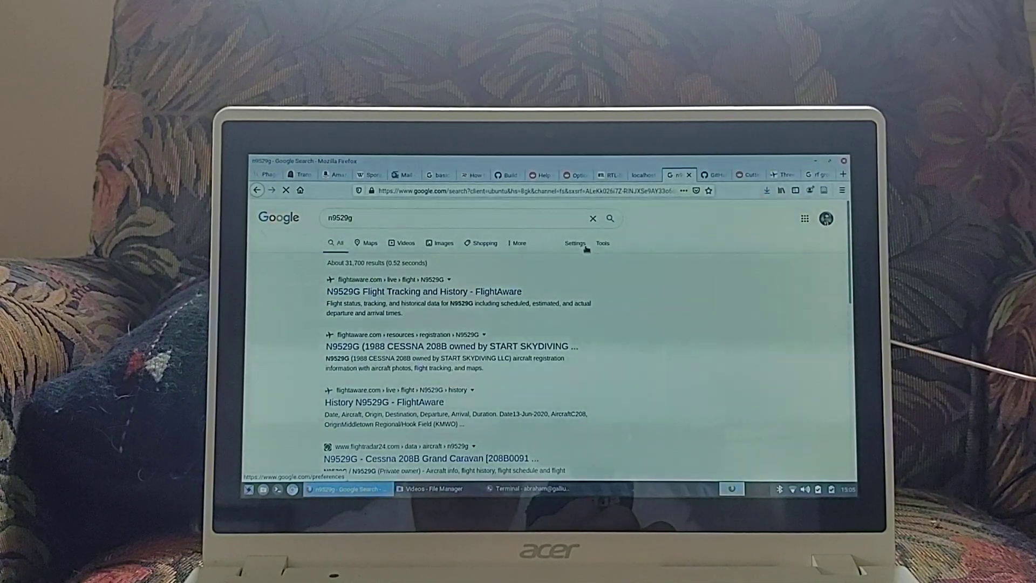
pyautogui.click(643, 174)
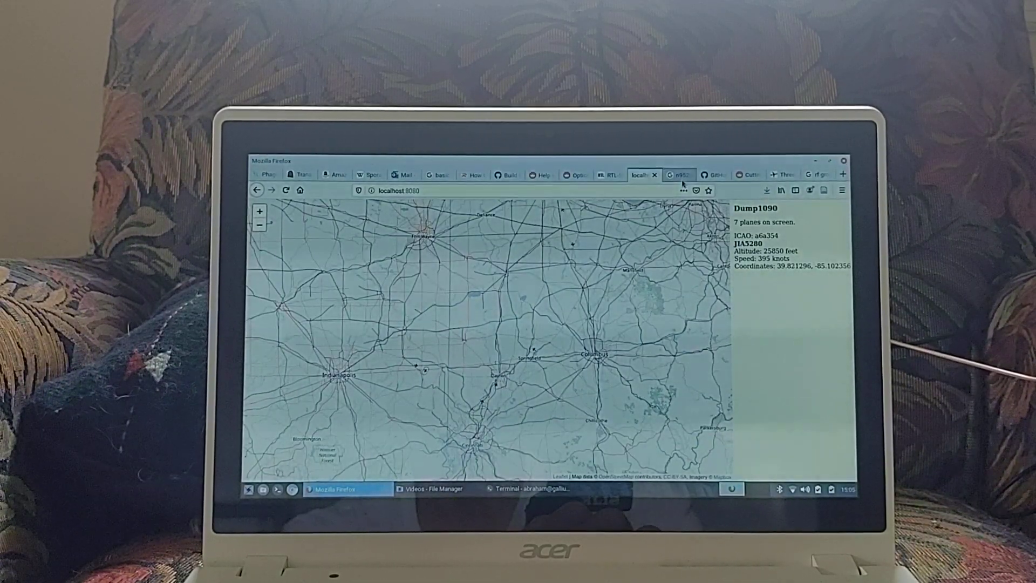
pyautogui.moveTo(680, 174)
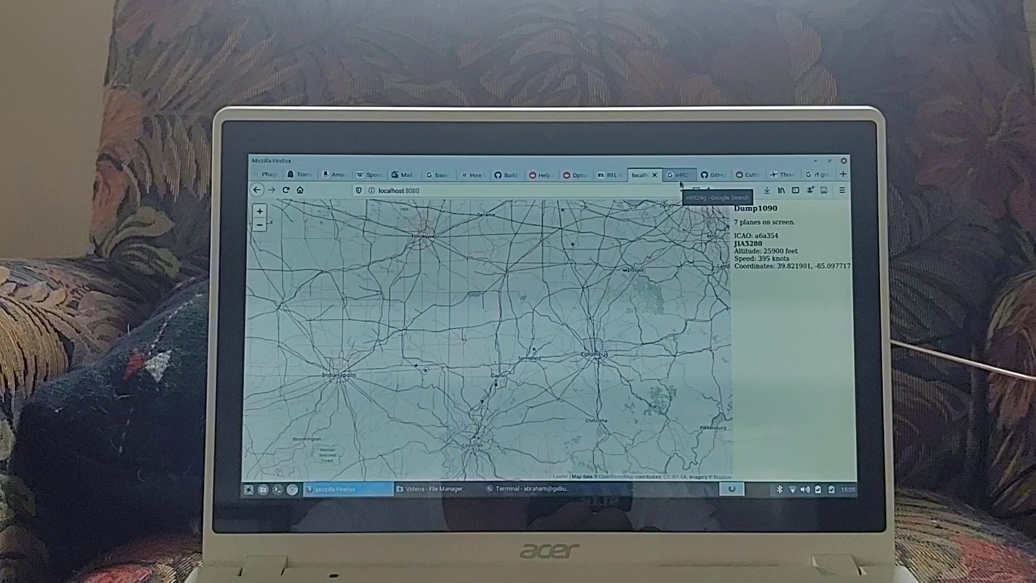
# Step: View the jia5280 results (PSA Airlines OH 5280, Philadelphia–Indianapolis), ending on the map tab
pyautogui.click(677, 175)
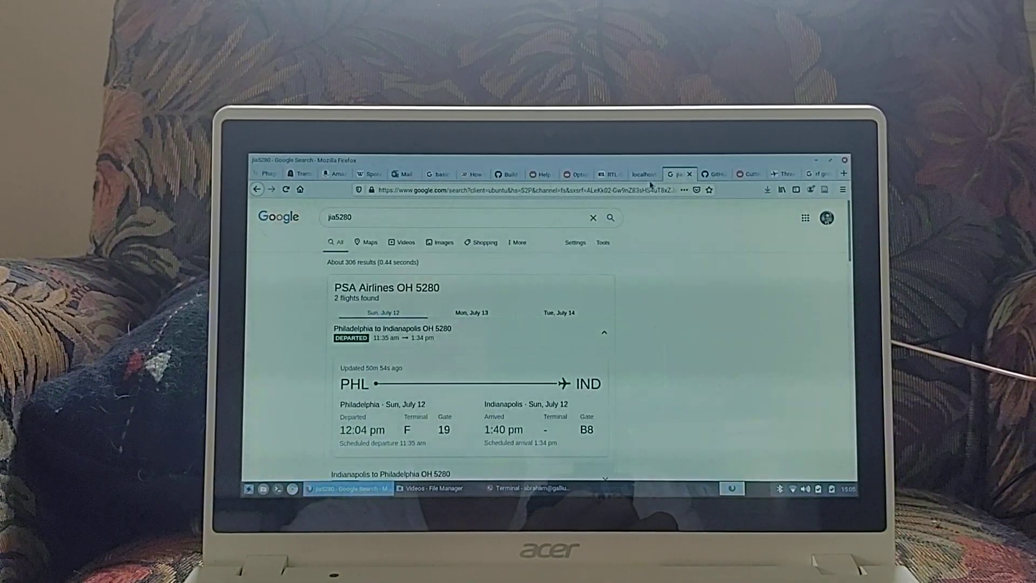
pyautogui.click(644, 173)
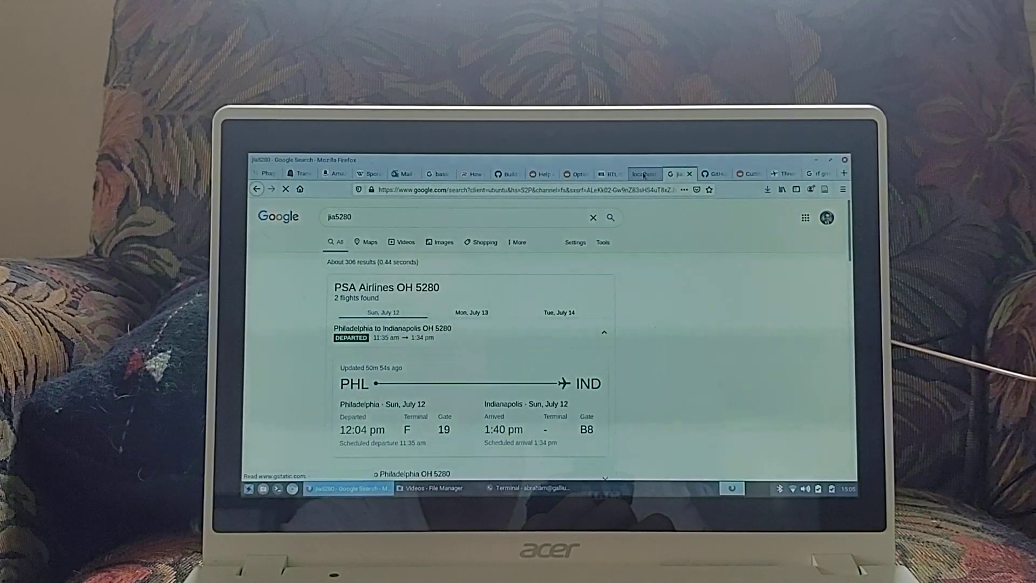
pyautogui.click(642, 173)
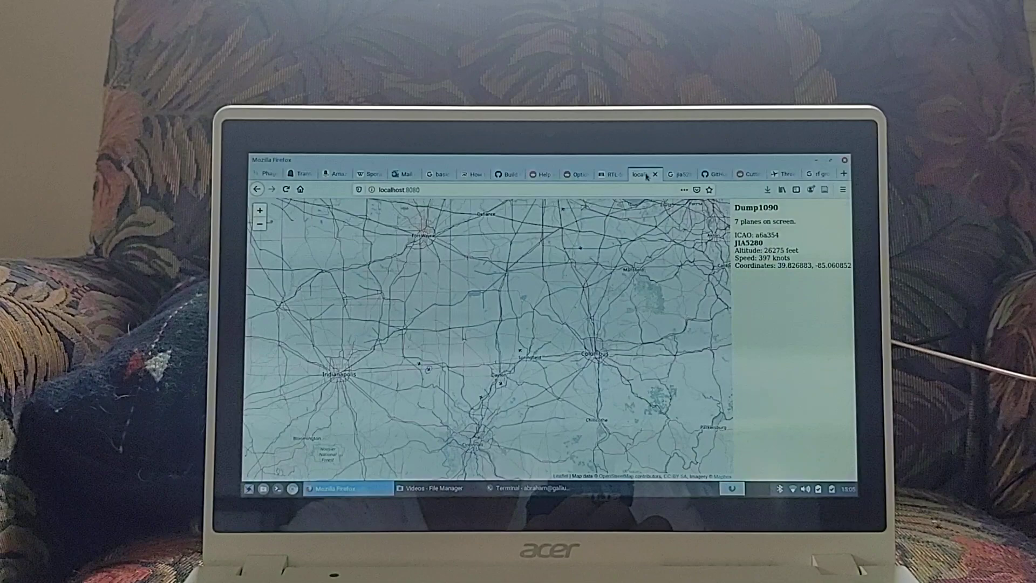
pyautogui.click(679, 173)
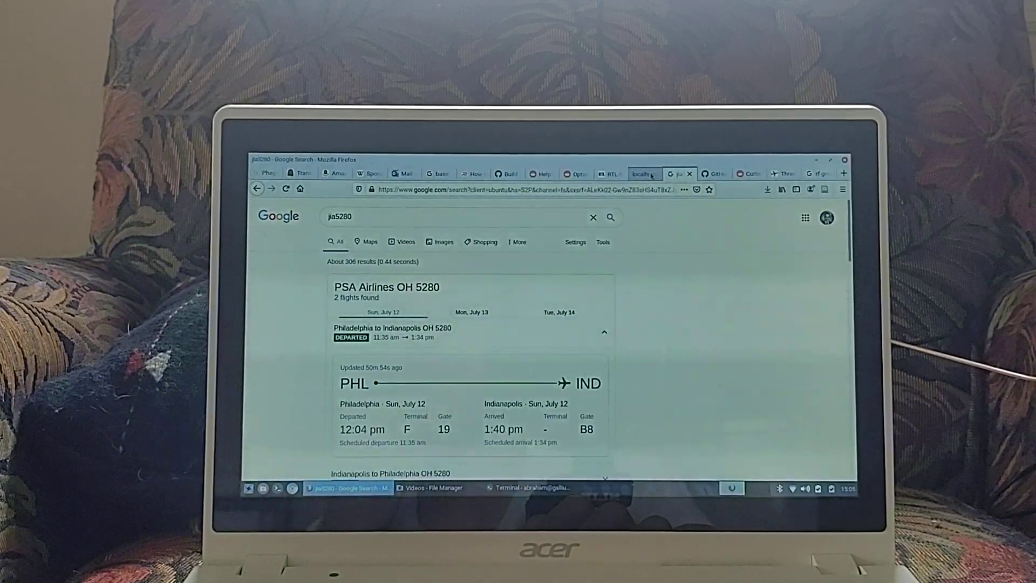
pyautogui.moveTo(642, 173)
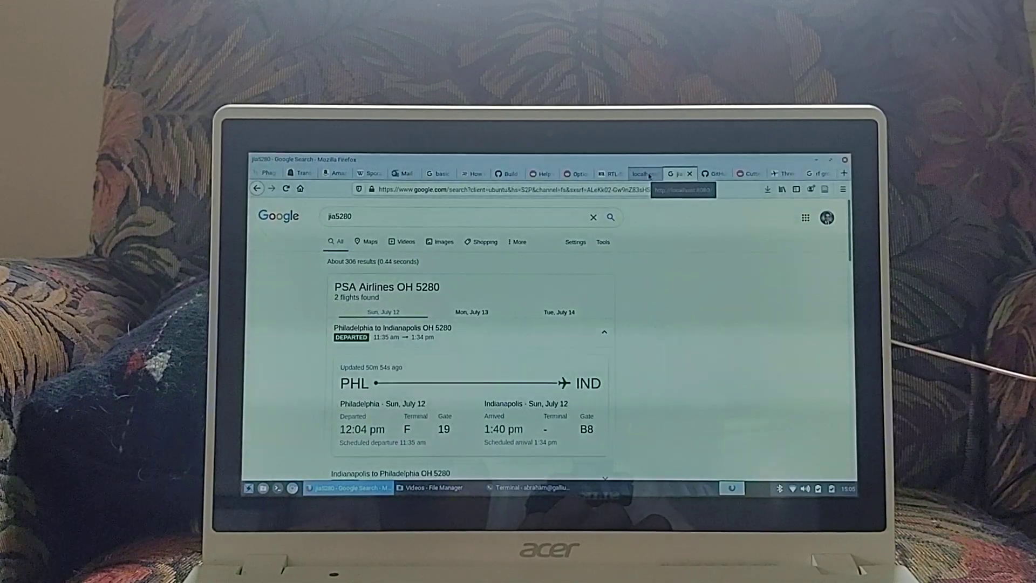
pyautogui.click(644, 174)
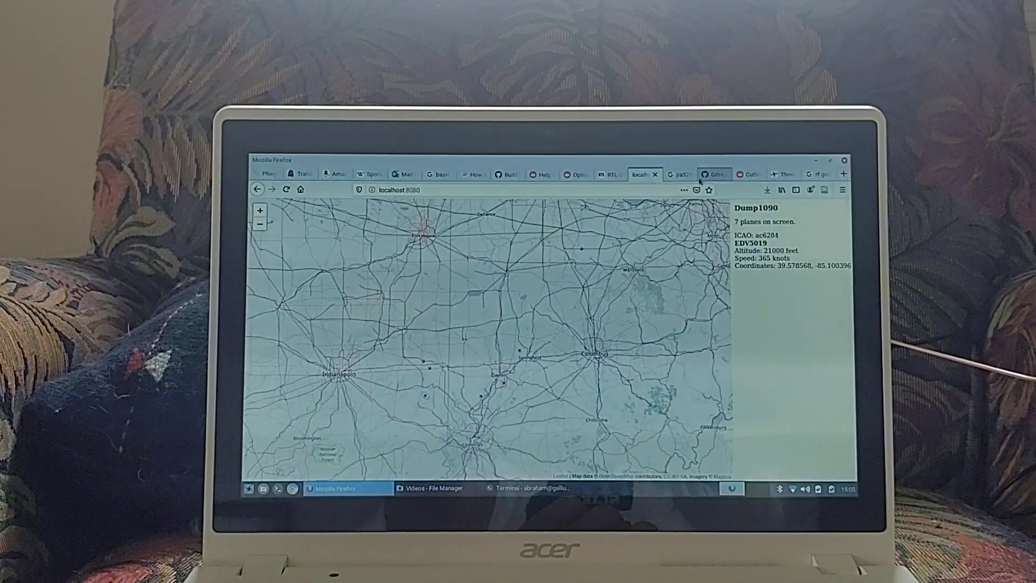
# Step: Search edv5019, browse the Endeavor Air 9E5019 results, and switch back to the map
pyautogui.click(677, 173)
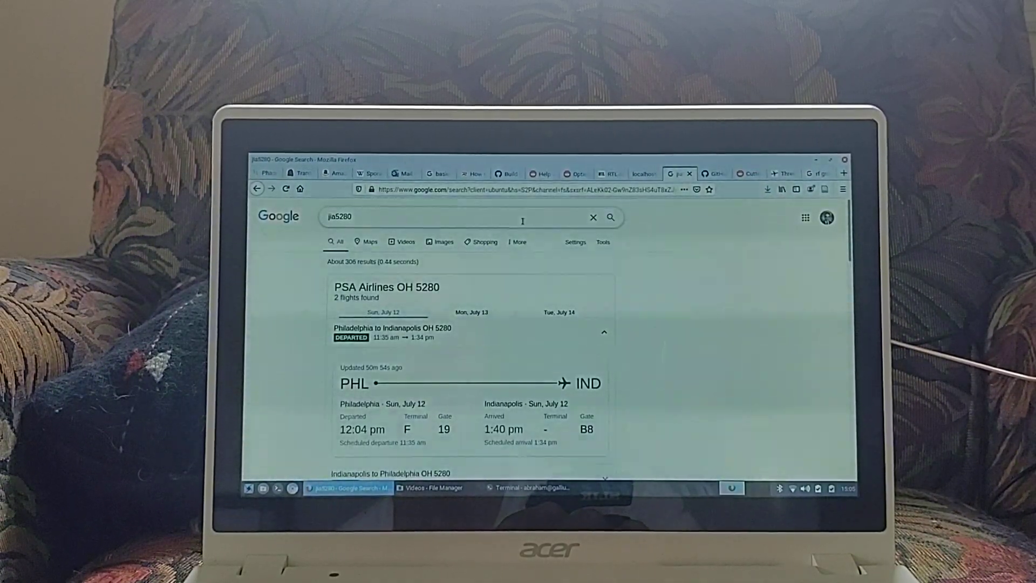
pyautogui.write('edv5019')
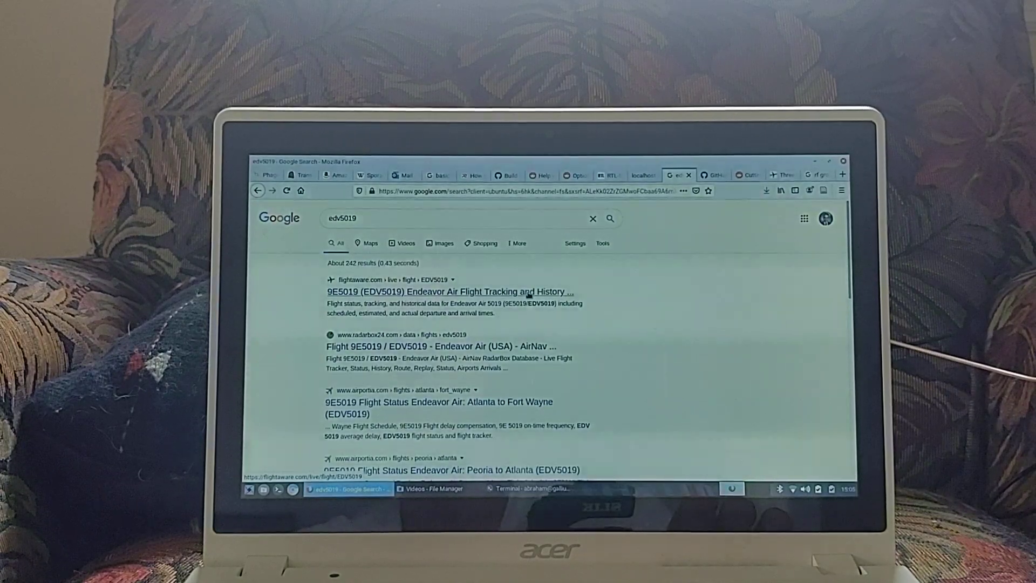
pyautogui.scroll(-3)
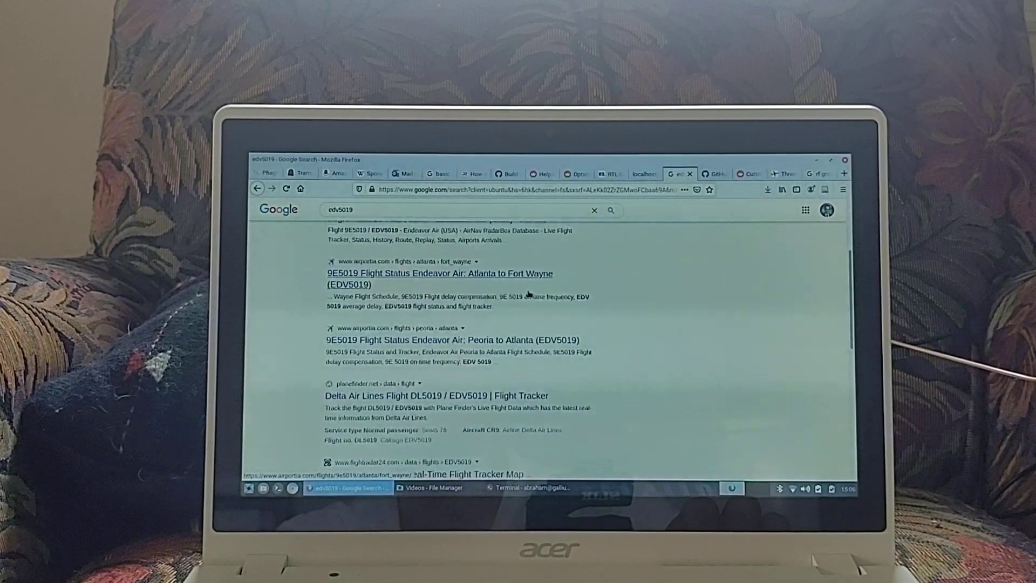
pyautogui.scroll(-3)
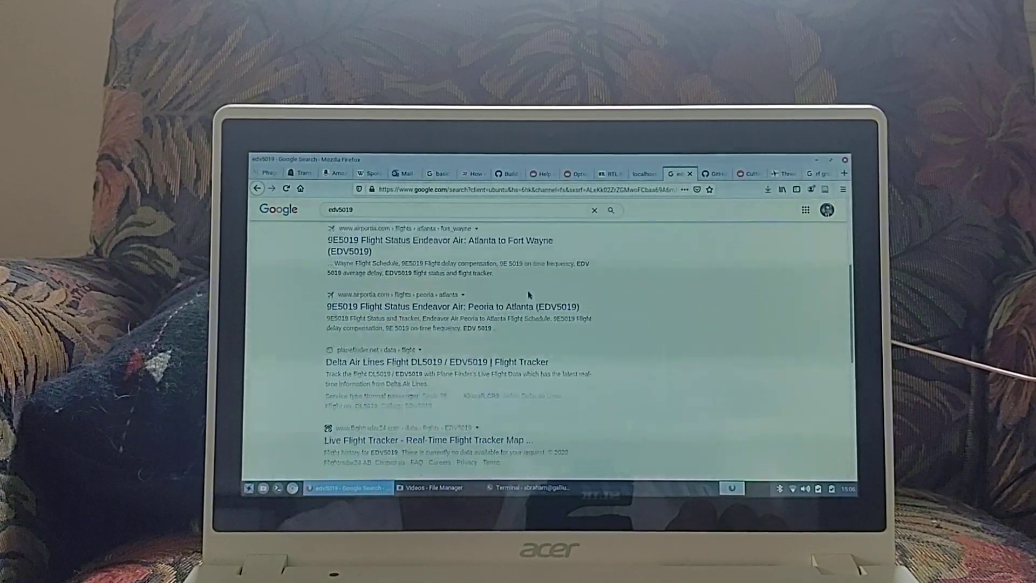
pyautogui.scroll(3)
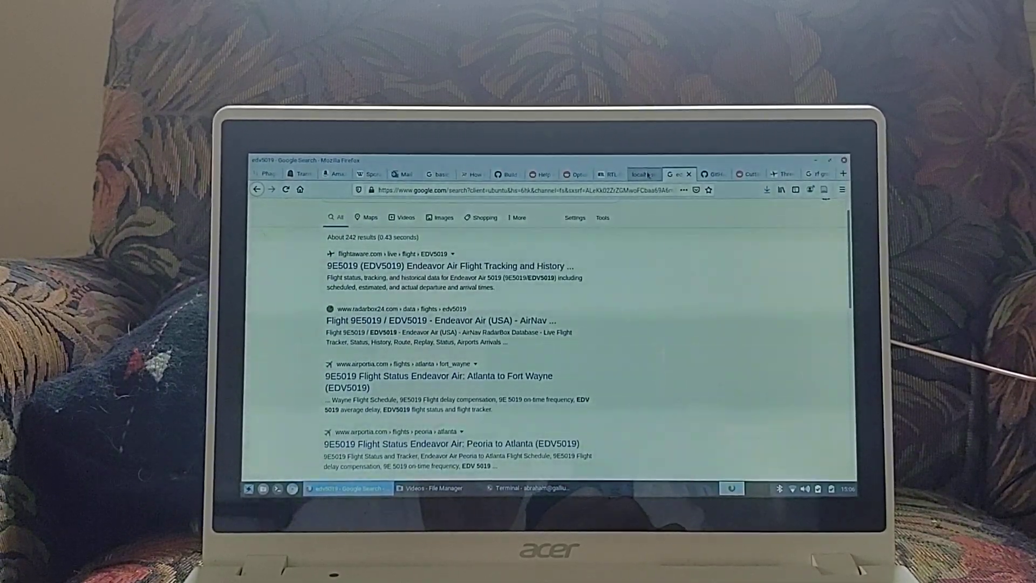
pyautogui.click(640, 174)
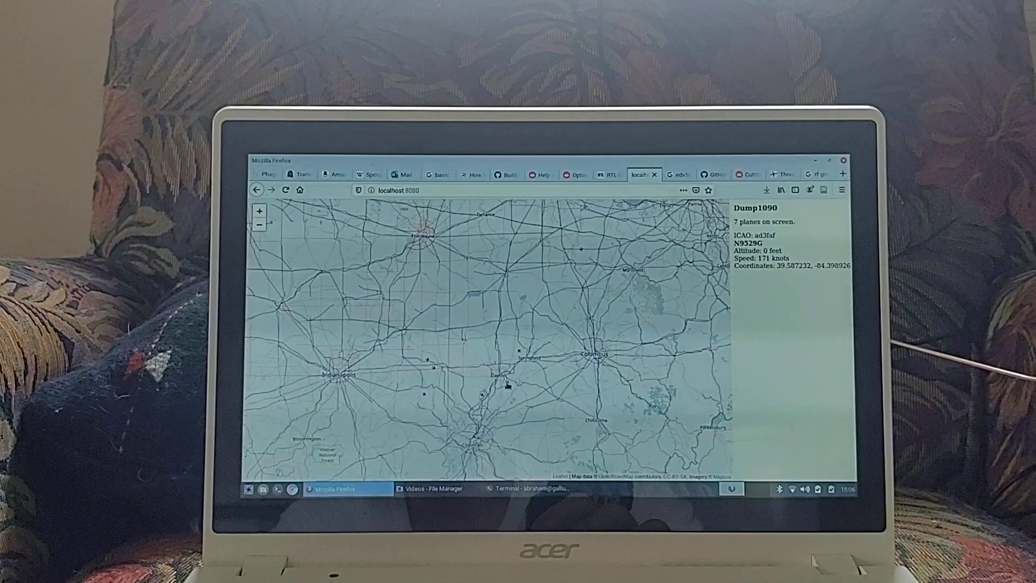
# Step: Select another plane, search rpa3453 (Midwest YX 3453, St. Louis–Newark), and return to the map
pyautogui.click(519, 353)
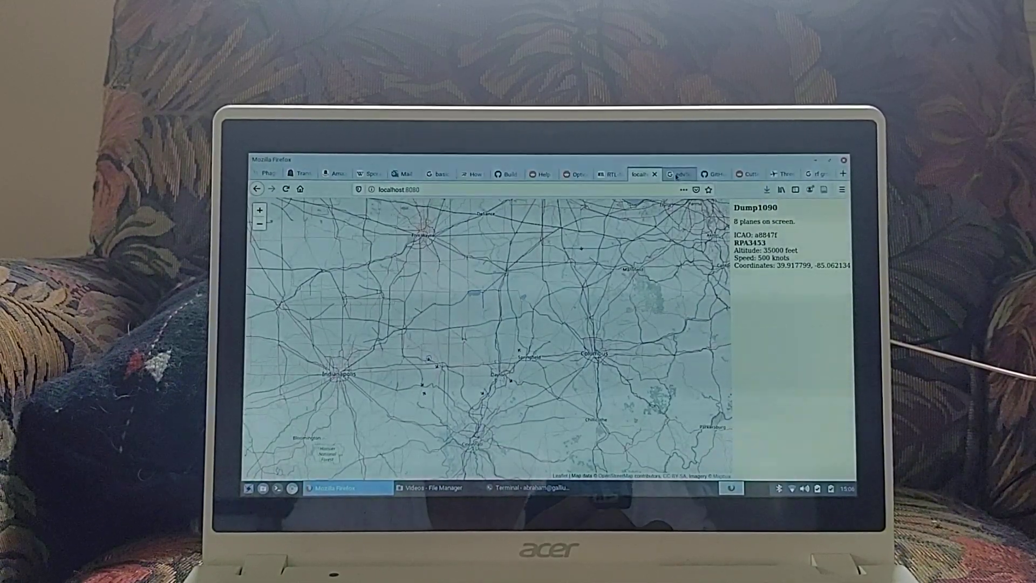
pyautogui.click(676, 174)
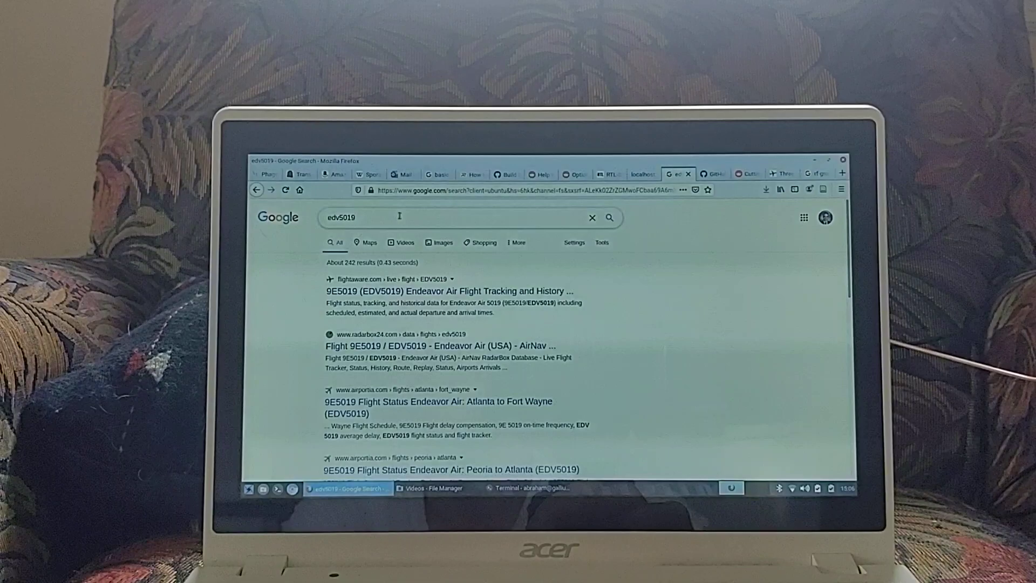
pyautogui.write('rpa3453')
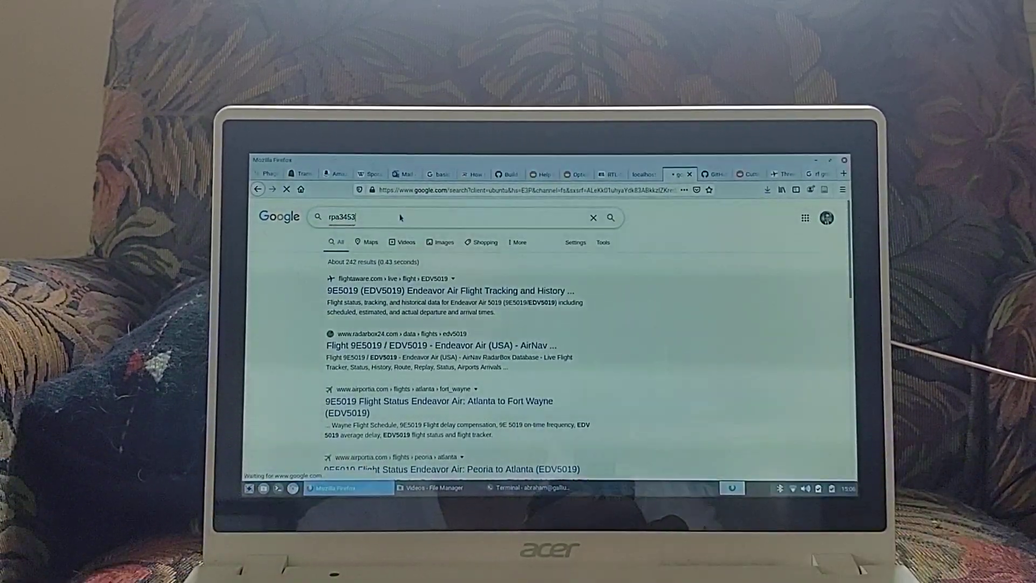
pyautogui.press('Return')
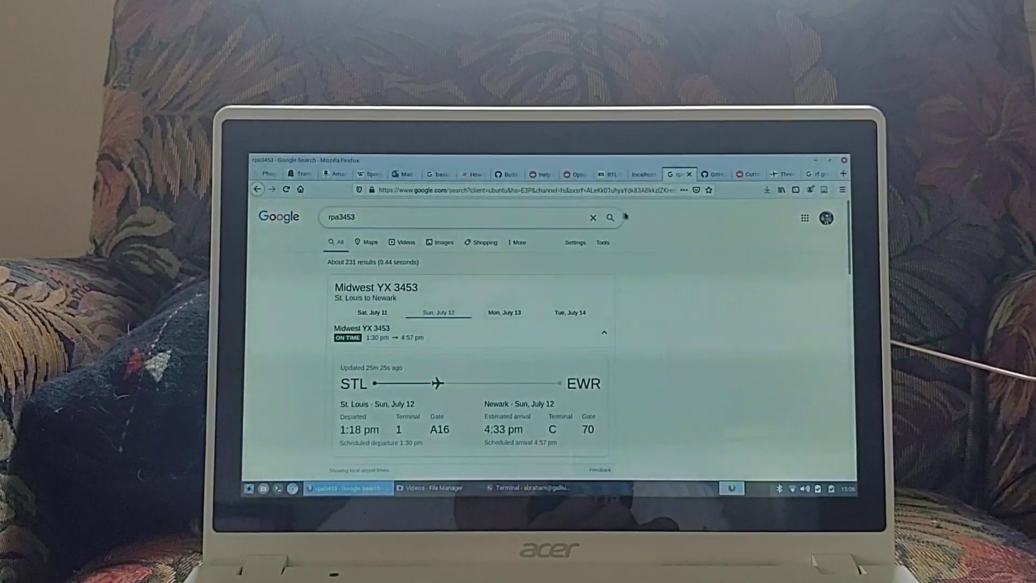
pyautogui.click(637, 174)
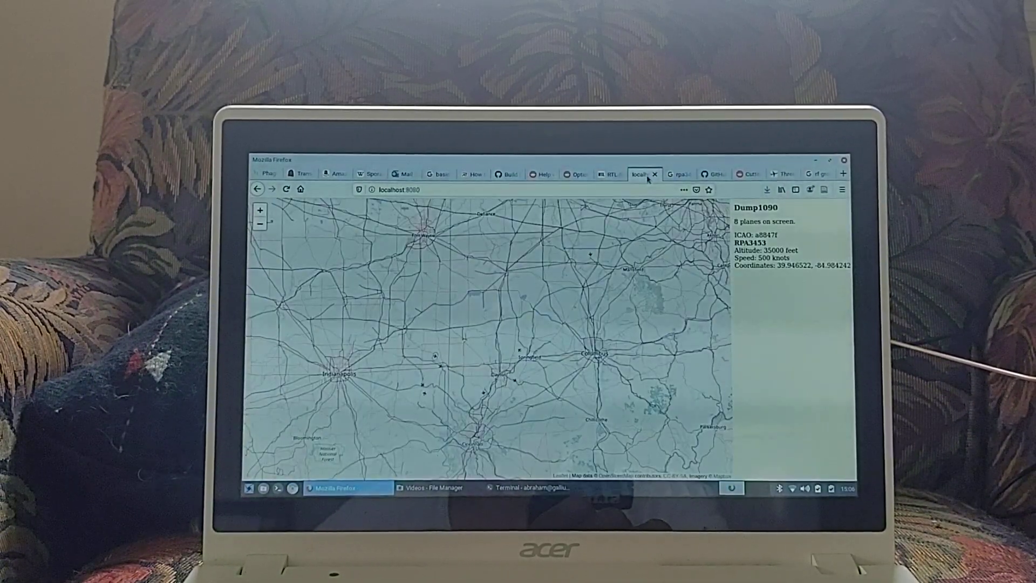